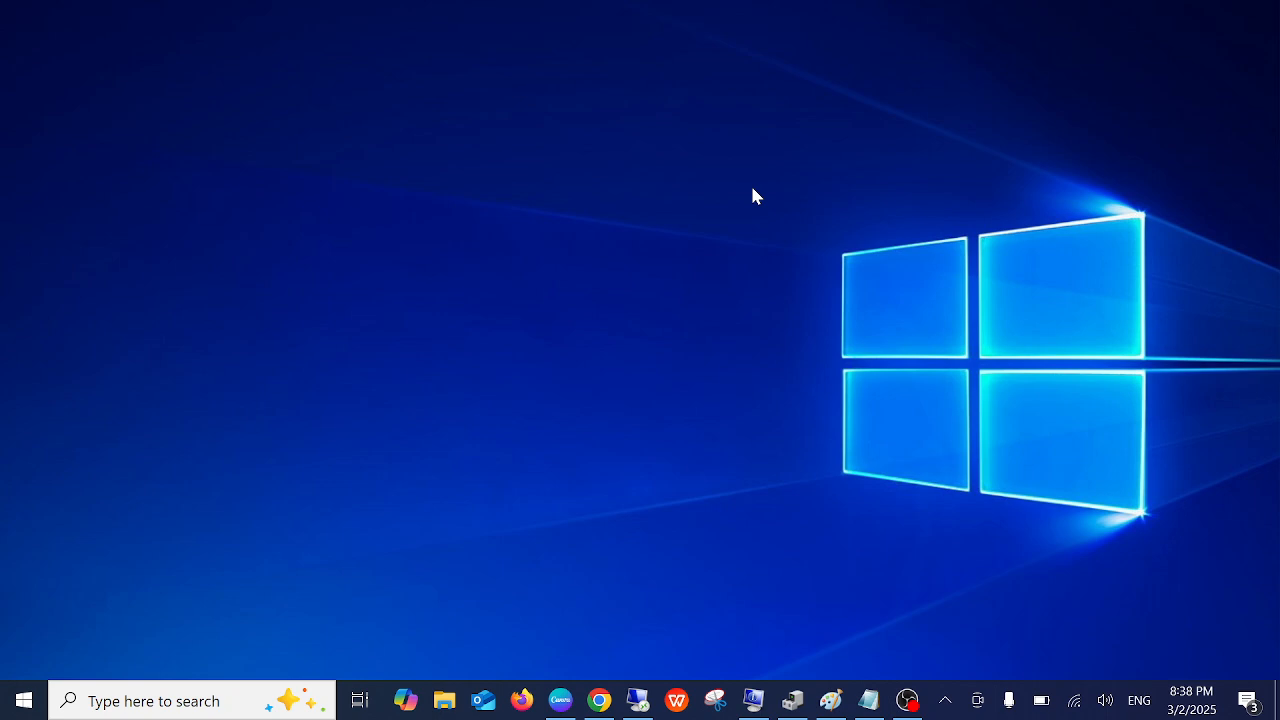
{"action": "mouse_move", "coordinate": [542, 228]}
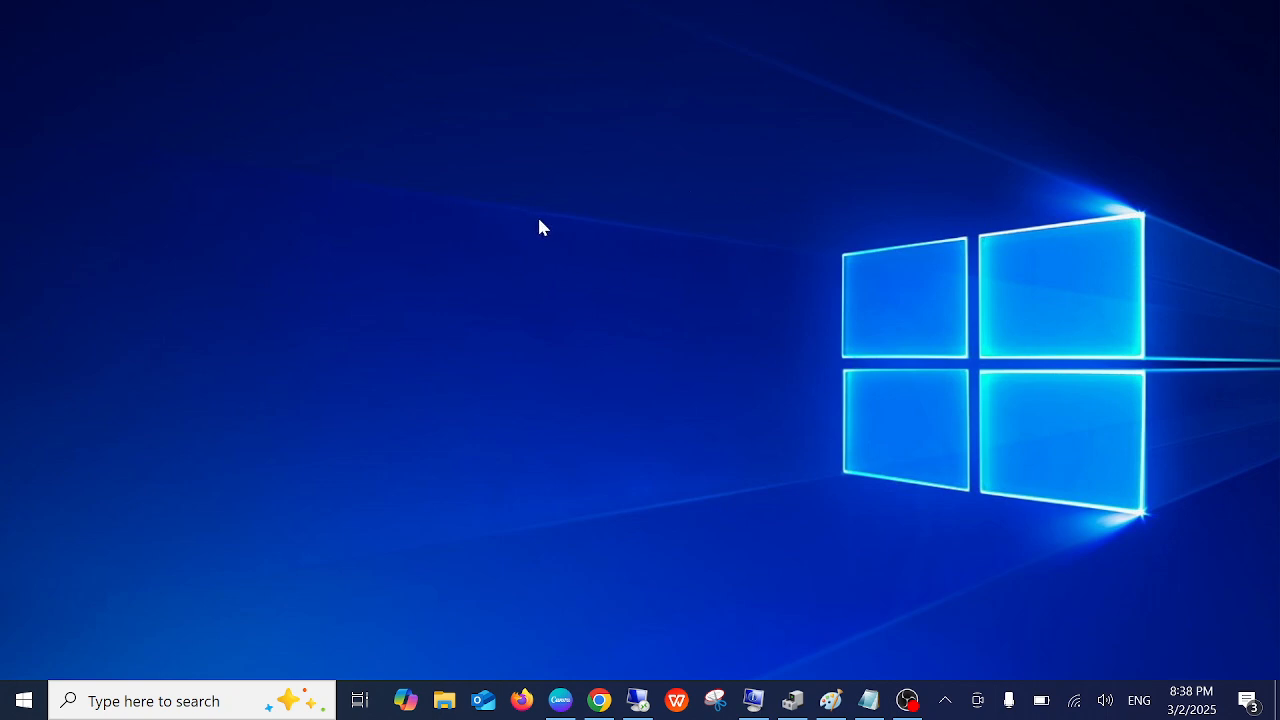
{"action": "mouse_move", "coordinate": [536, 226]}
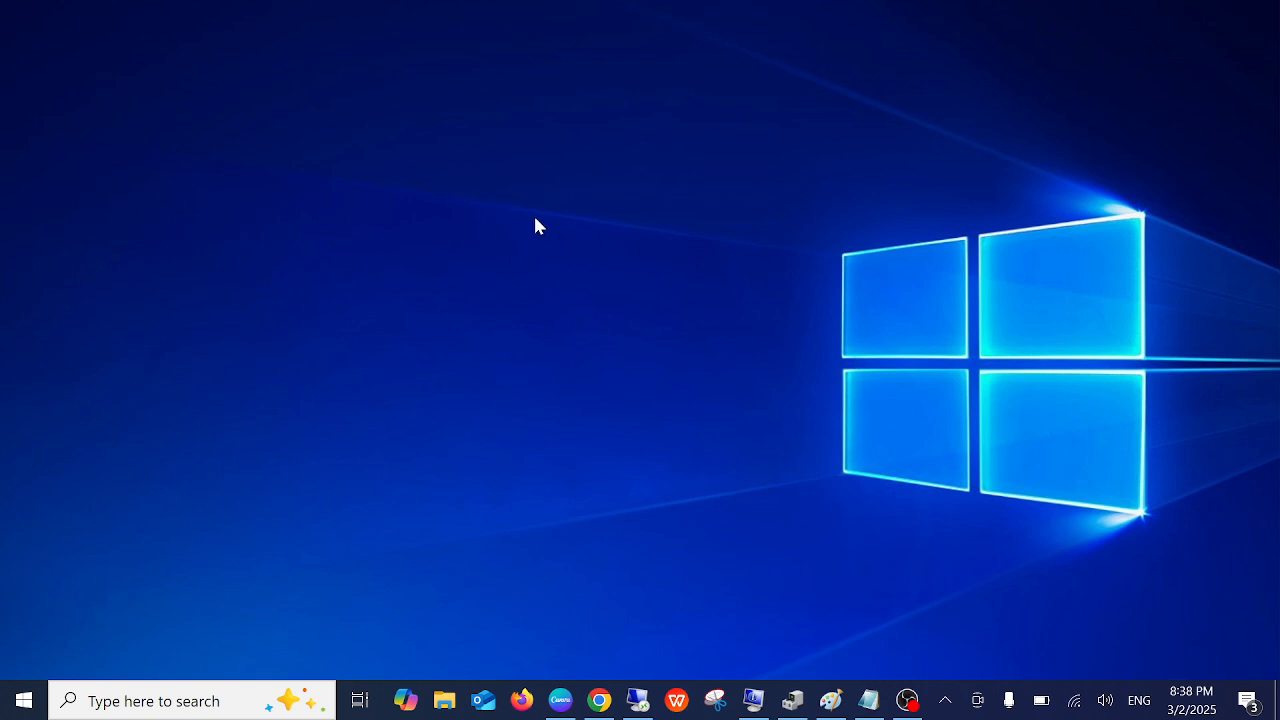
{"action": "mouse_move", "coordinate": [544, 232]}
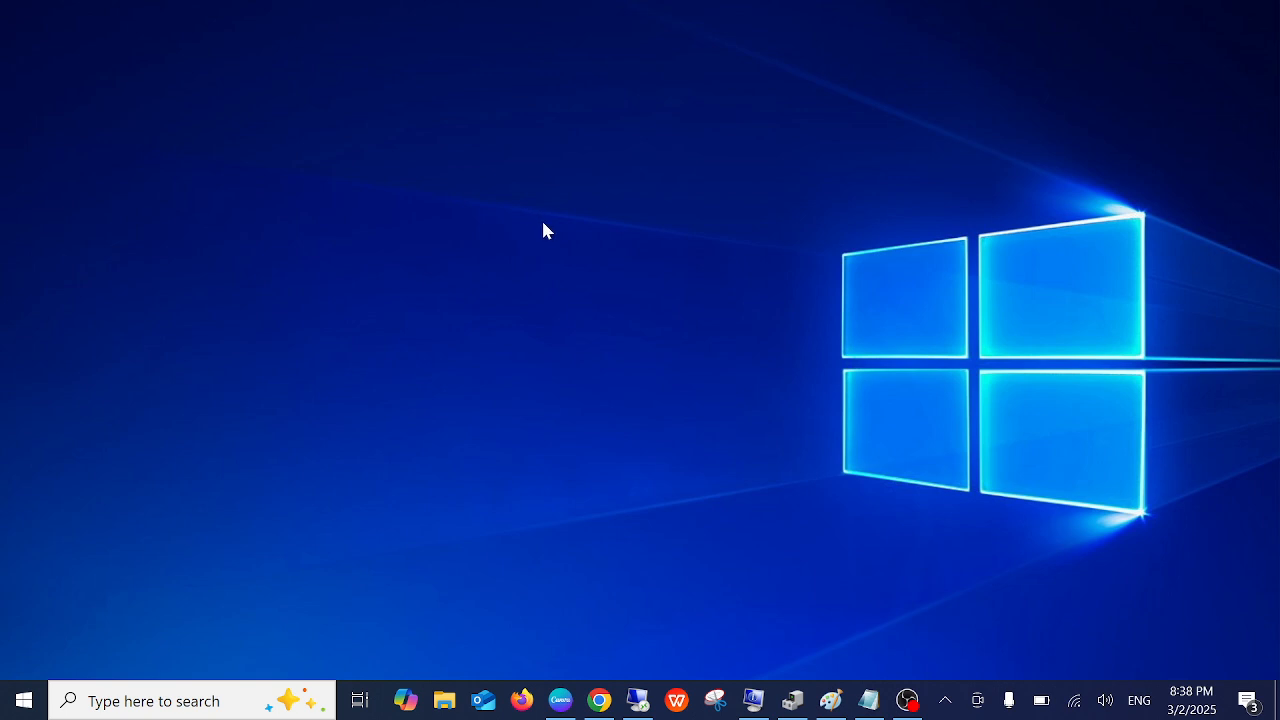
{"action": "mouse_move", "coordinate": [540, 226]}
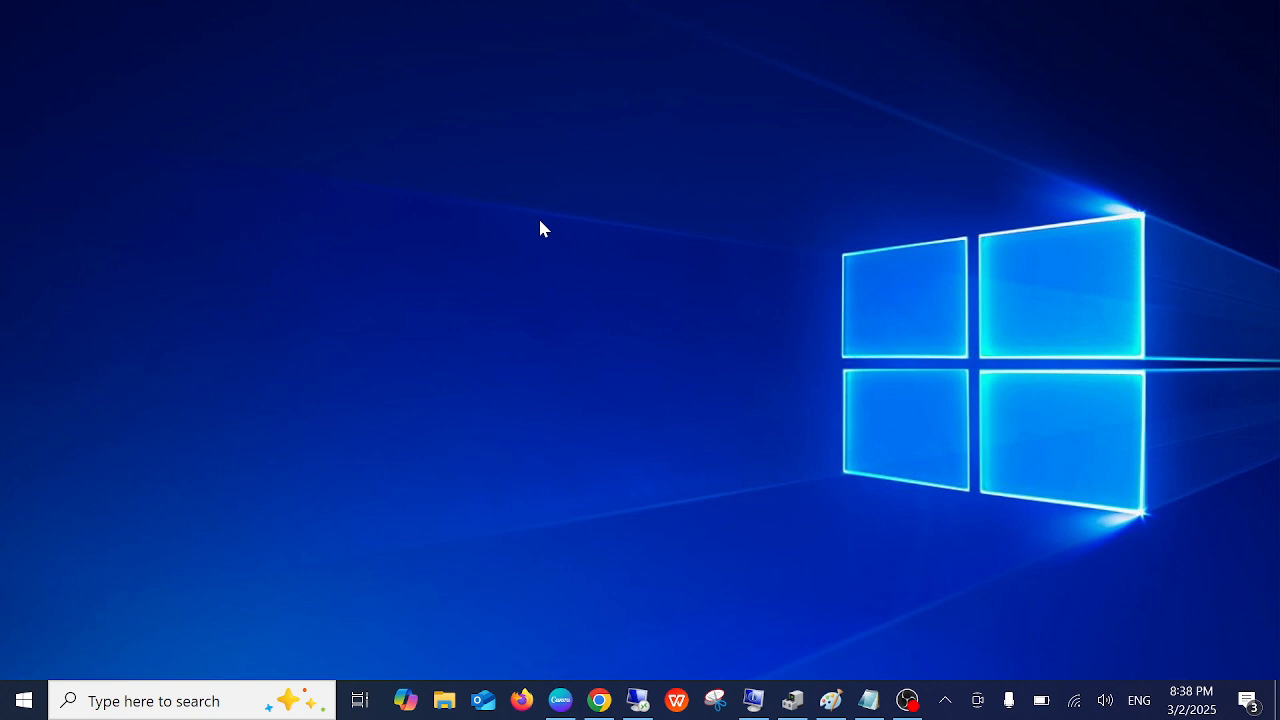
{"action": "mouse_move", "coordinate": [584, 304]}
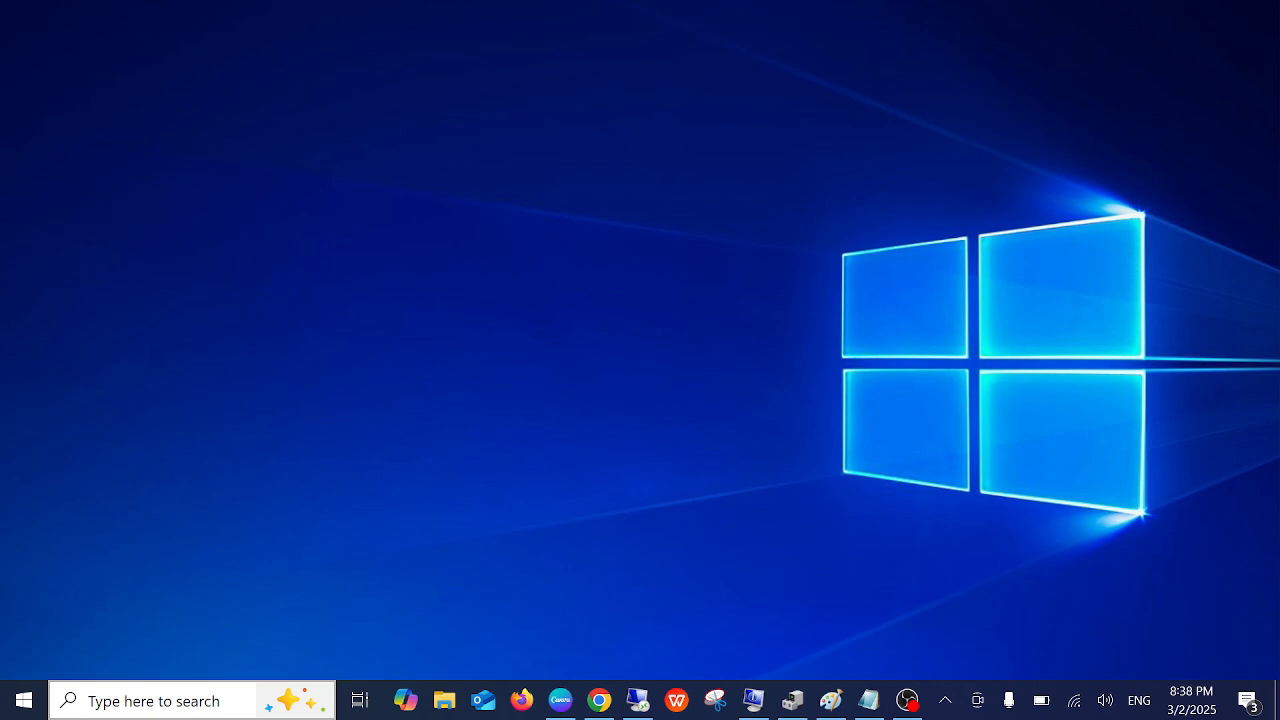
Launch System Information via msinfo32, select the System SKU row and maximize the window.
{"action": "left_click", "coordinate": [180, 700]}
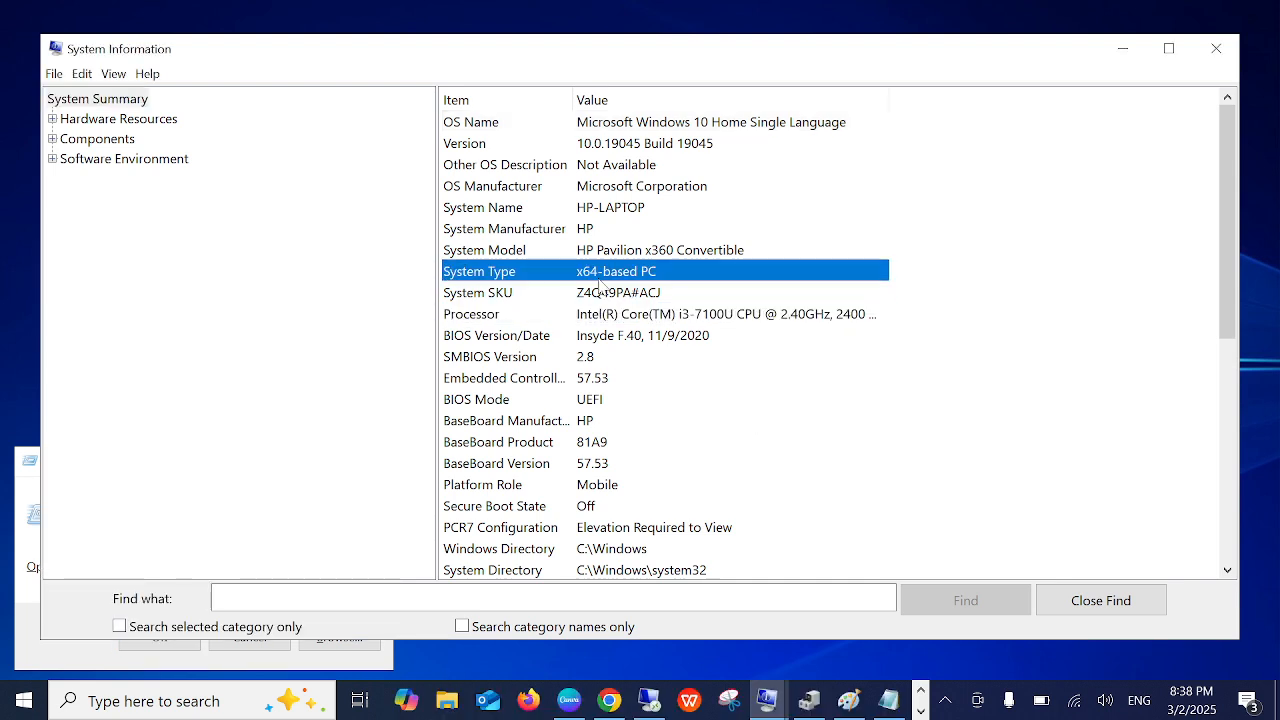
{"action": "left_click", "coordinate": [478, 292]}
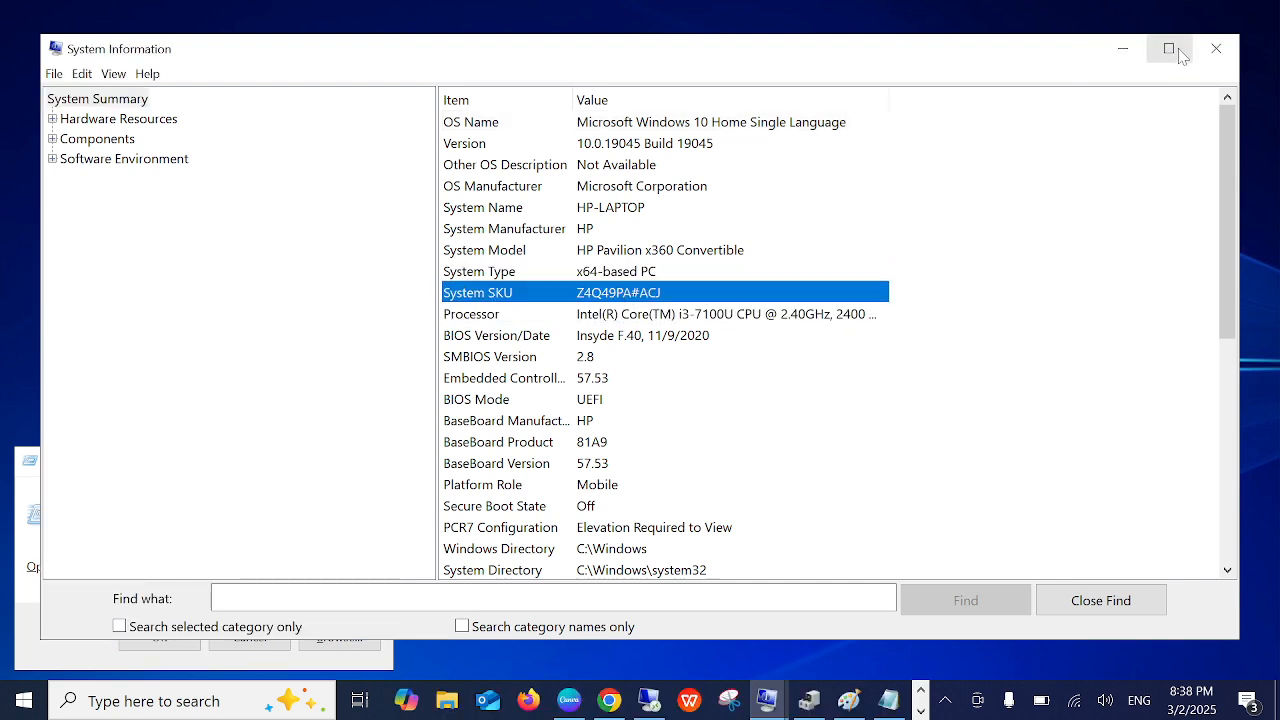
{"action": "left_click", "coordinate": [1168, 48]}
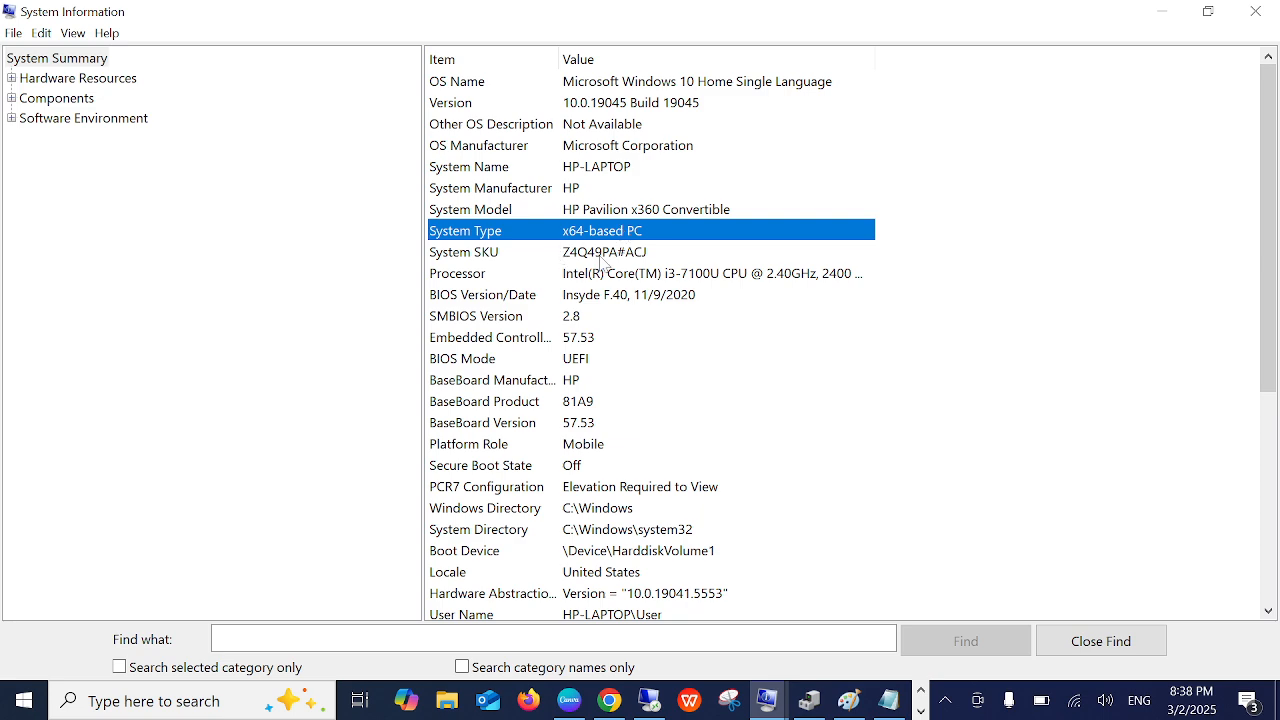
Select the System SKU row Z4Q49PA#ACJ to check for an 'R' before the hash.
{"action": "left_click", "coordinate": [464, 252]}
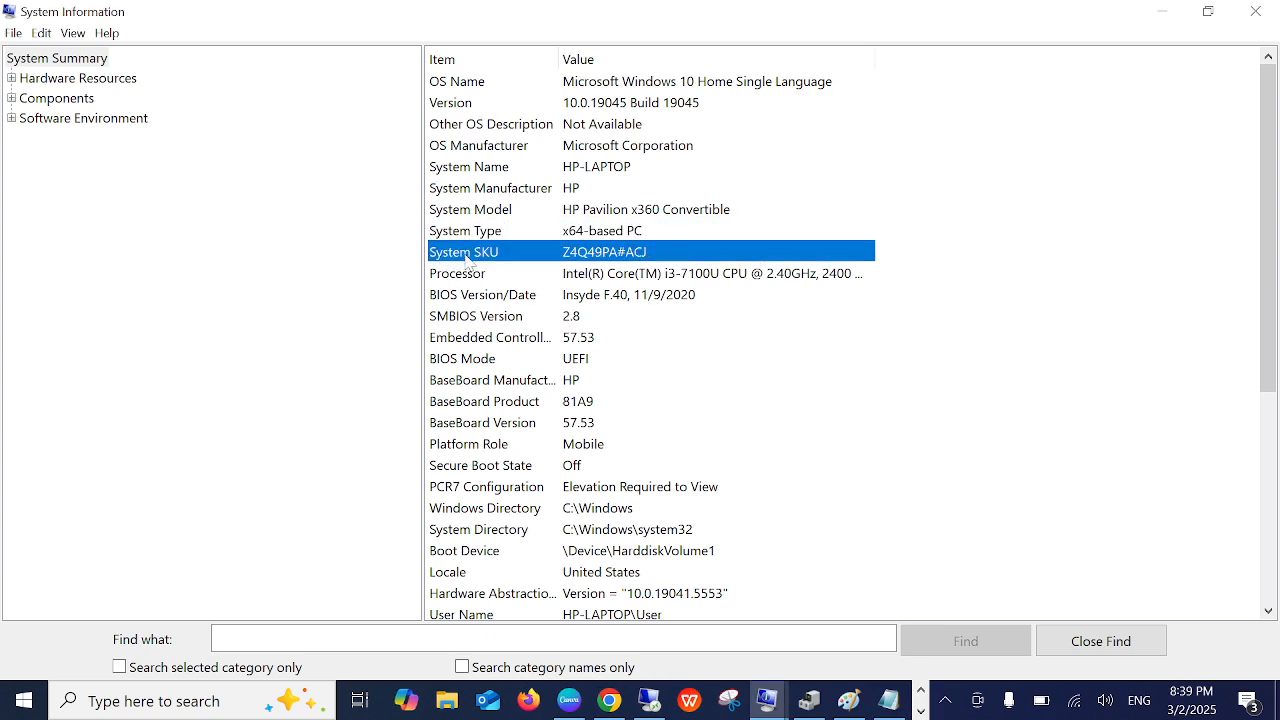
{"action": "mouse_move", "coordinate": [534, 258]}
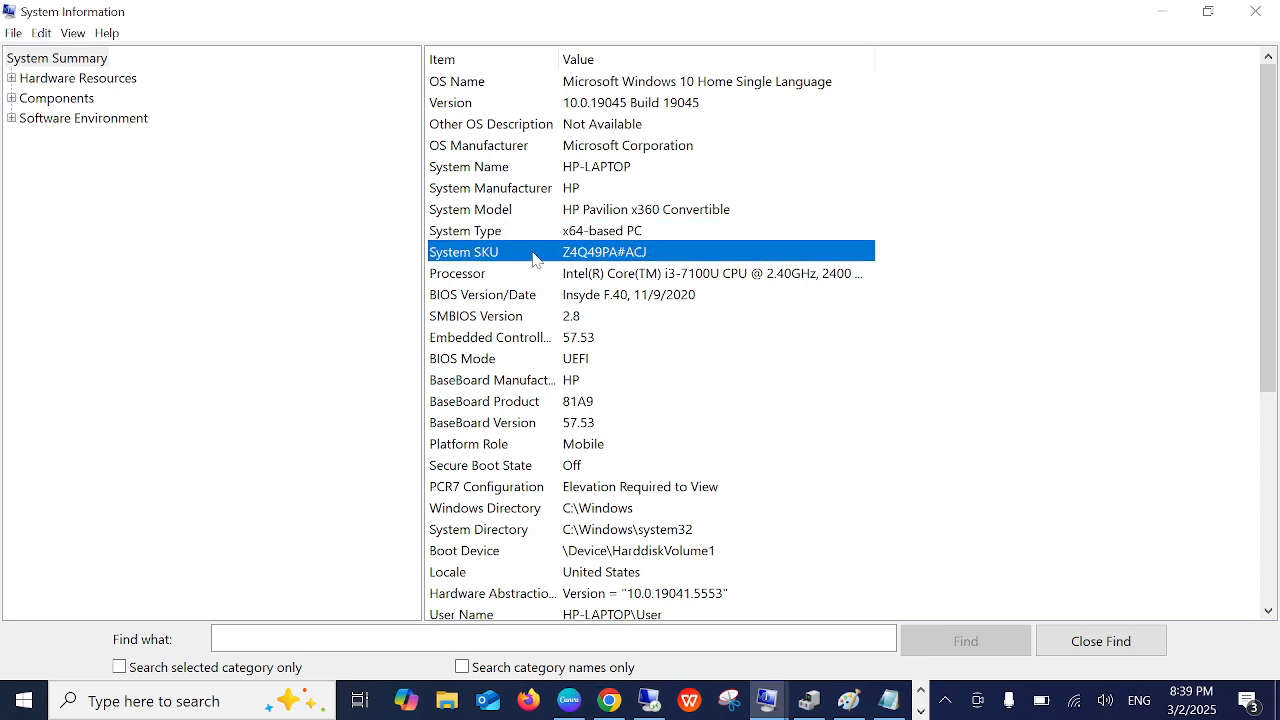
{"action": "mouse_move", "coordinate": [624, 264]}
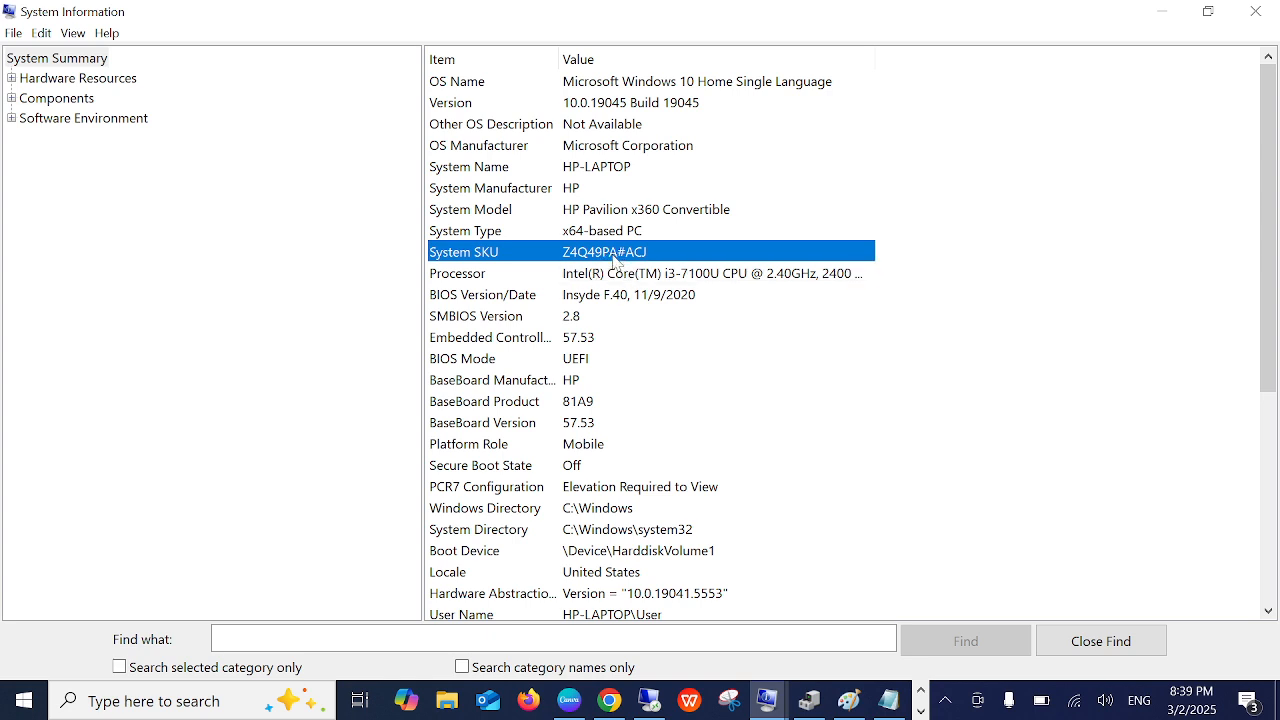
{"action": "mouse_move", "coordinate": [596, 272]}
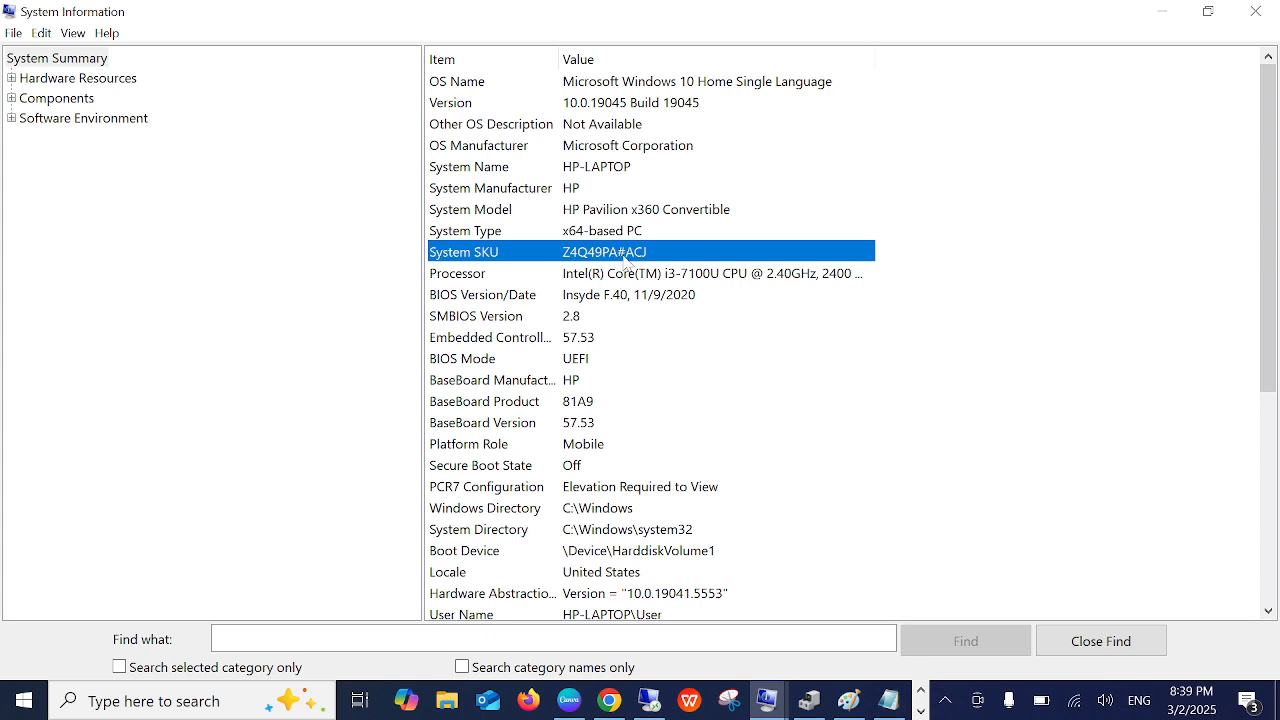
{"action": "mouse_move", "coordinate": [652, 306]}
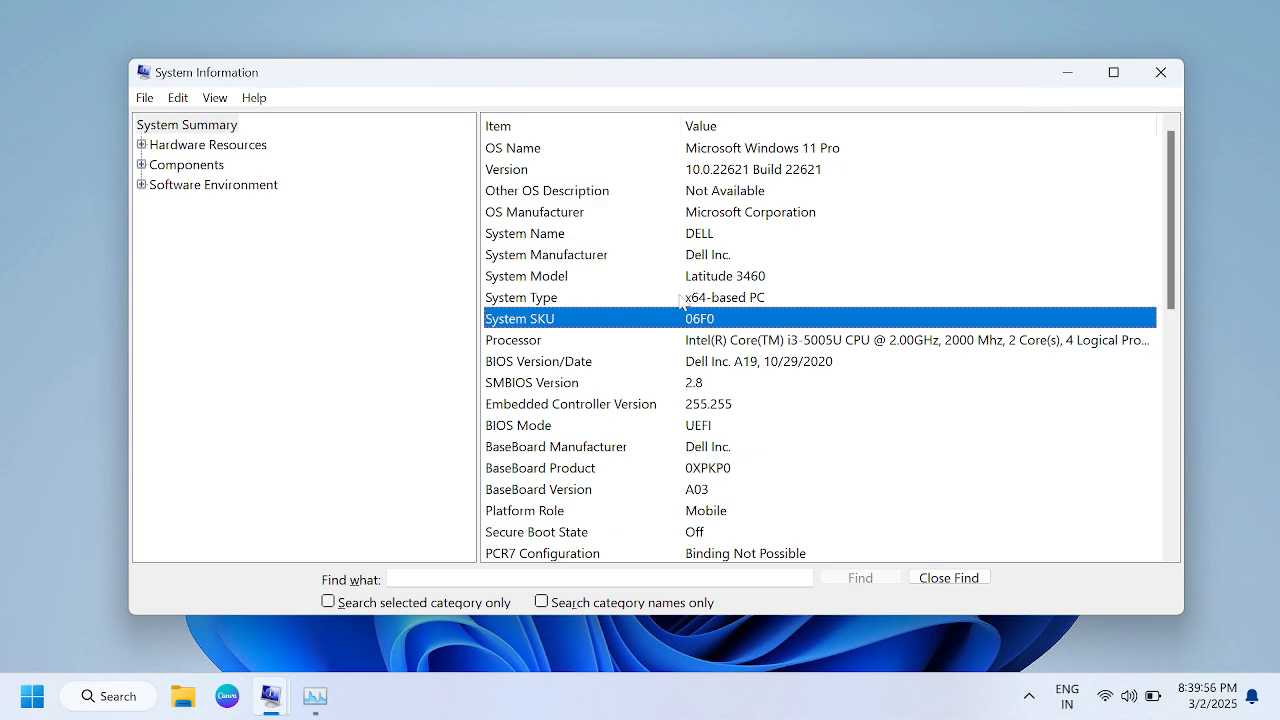
{"action": "mouse_move", "coordinate": [572, 312]}
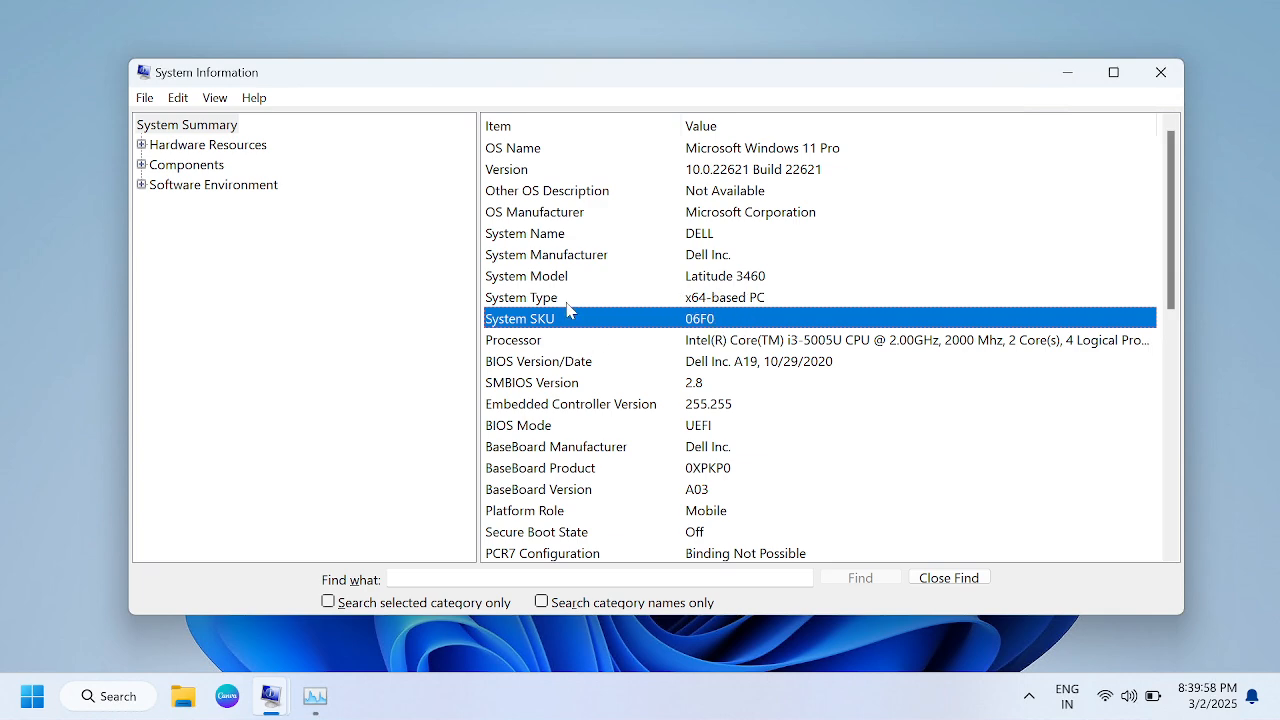
{"action": "mouse_move", "coordinate": [678, 316]}
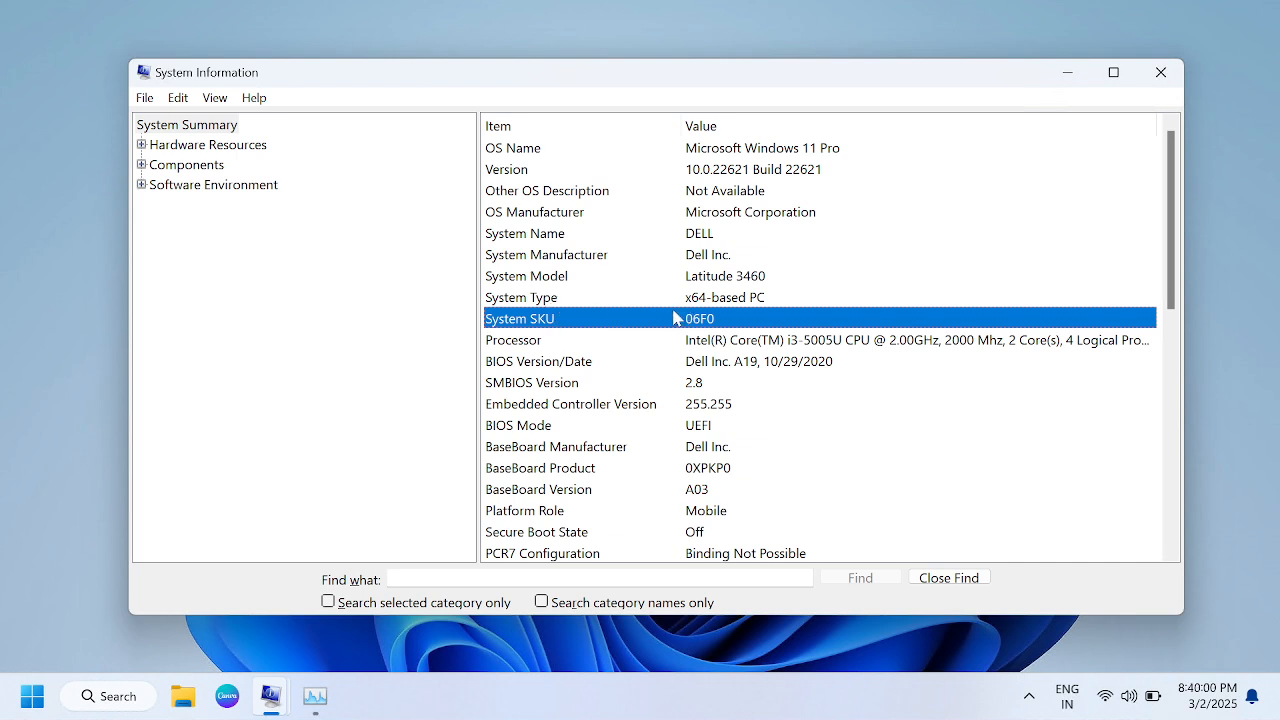
{"action": "mouse_move", "coordinate": [688, 304]}
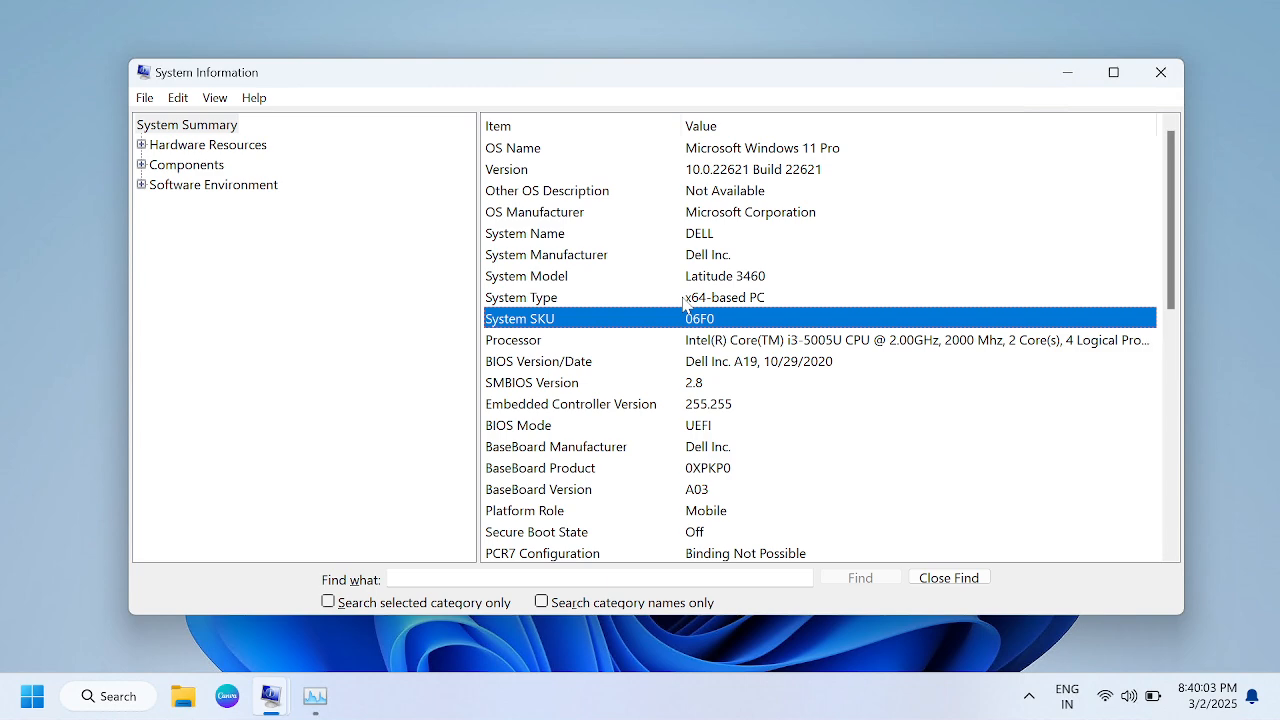
{"action": "mouse_move", "coordinate": [716, 308]}
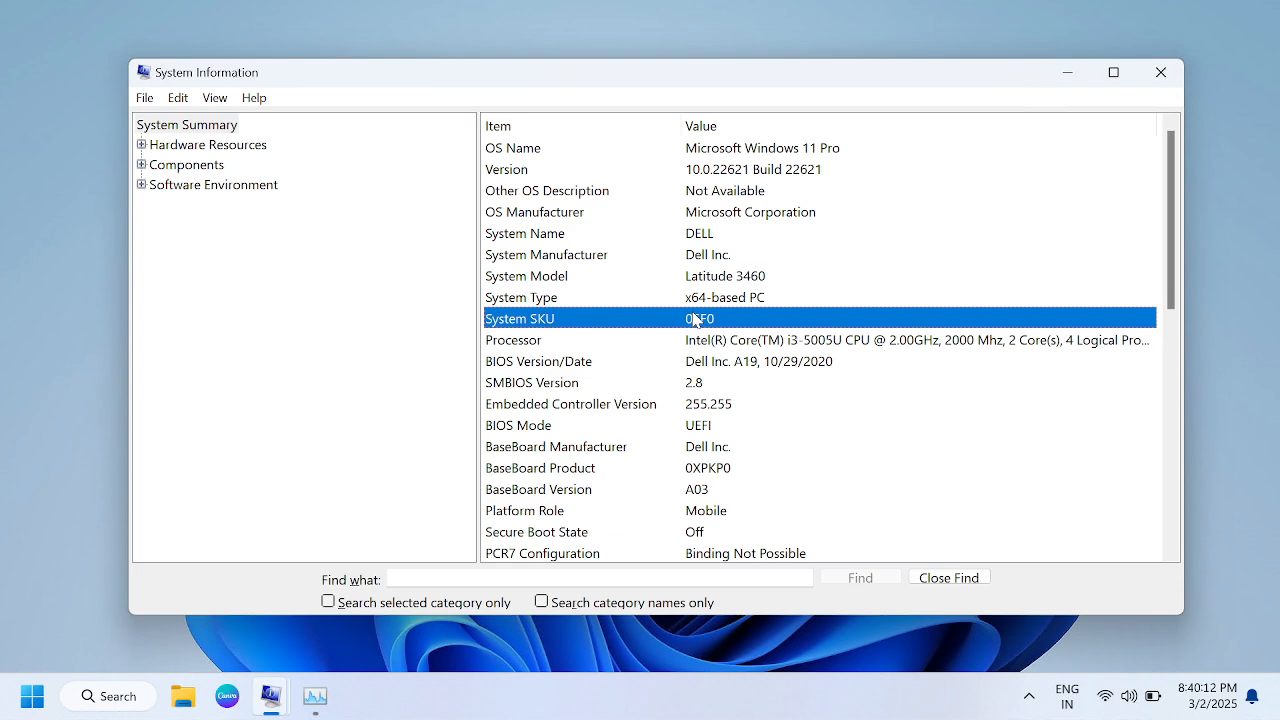
{"action": "mouse_move", "coordinate": [672, 340]}
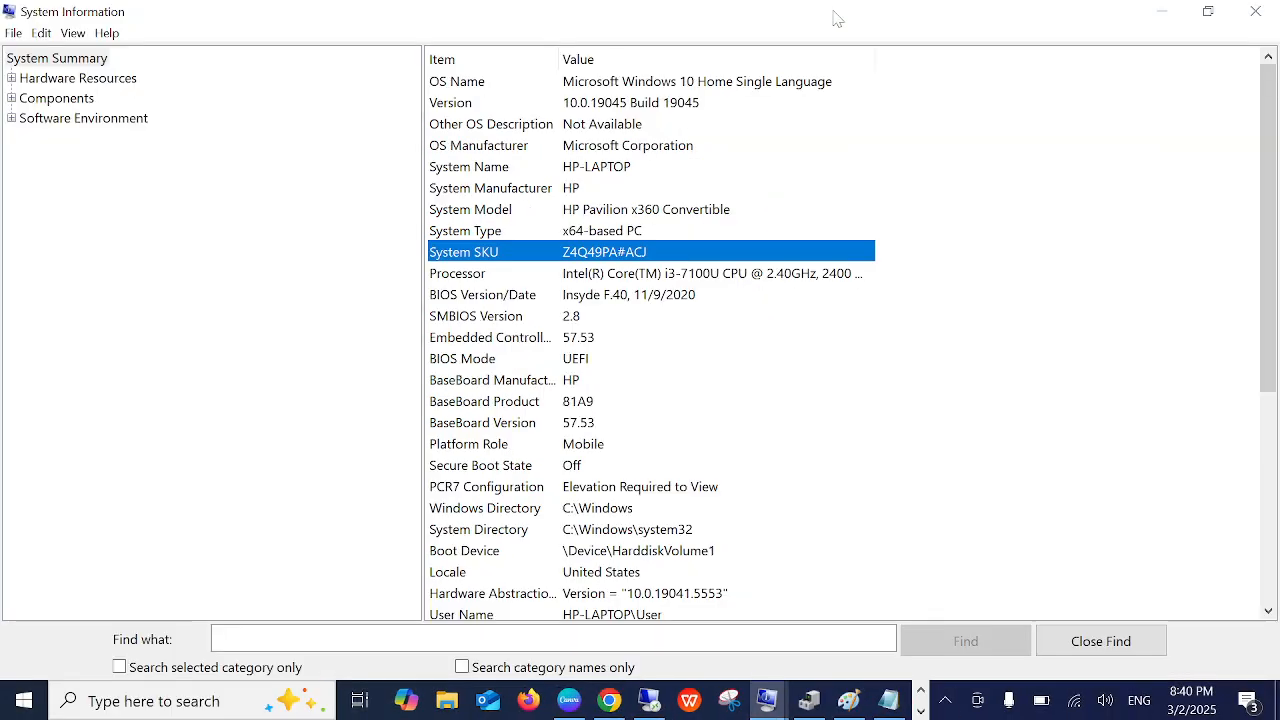
{"action": "mouse_move", "coordinate": [580, 292]}
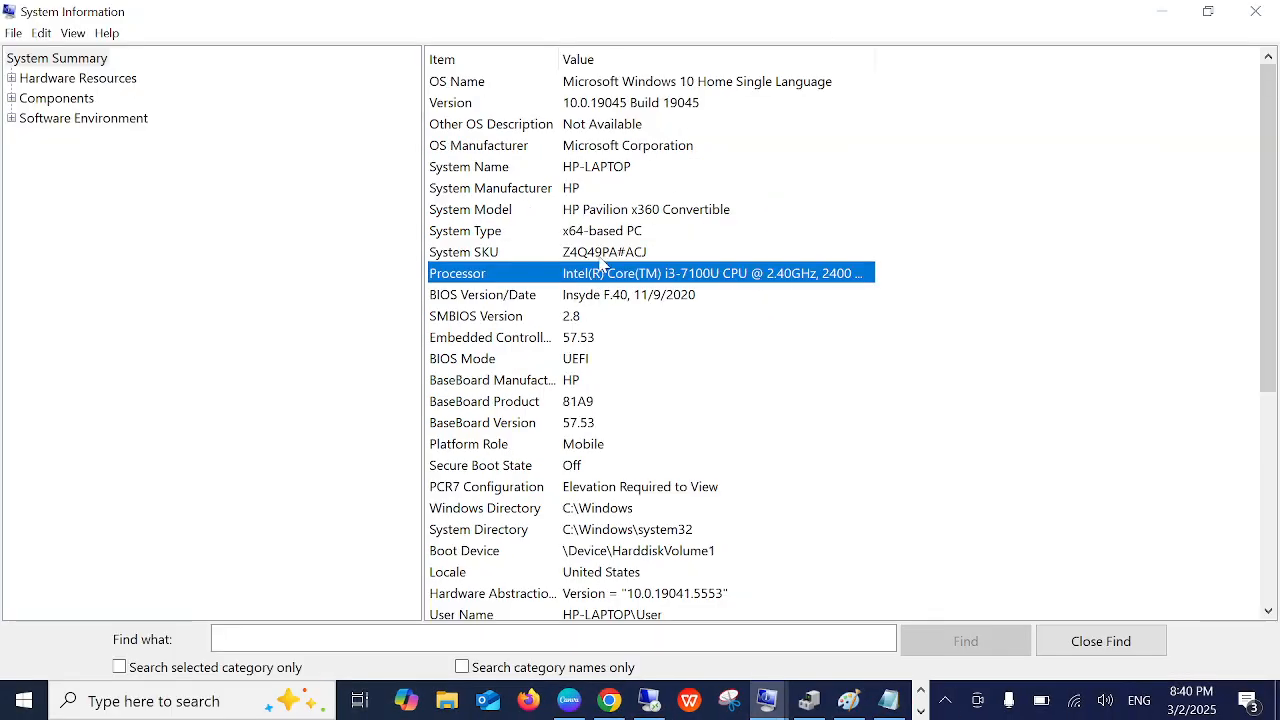
Close System Information and dismiss the leftover Run dialog, leaving the desktop.
{"action": "left_click", "coordinate": [464, 252]}
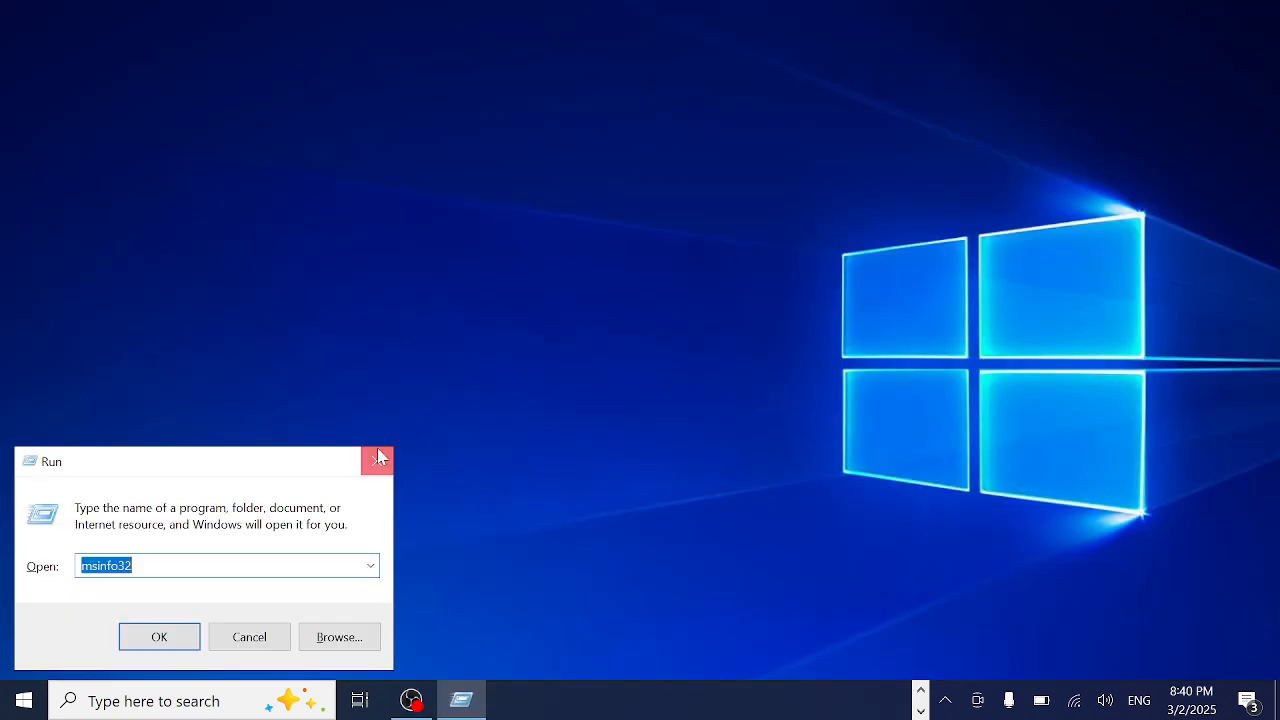
{"action": "left_click", "coordinate": [376, 460]}
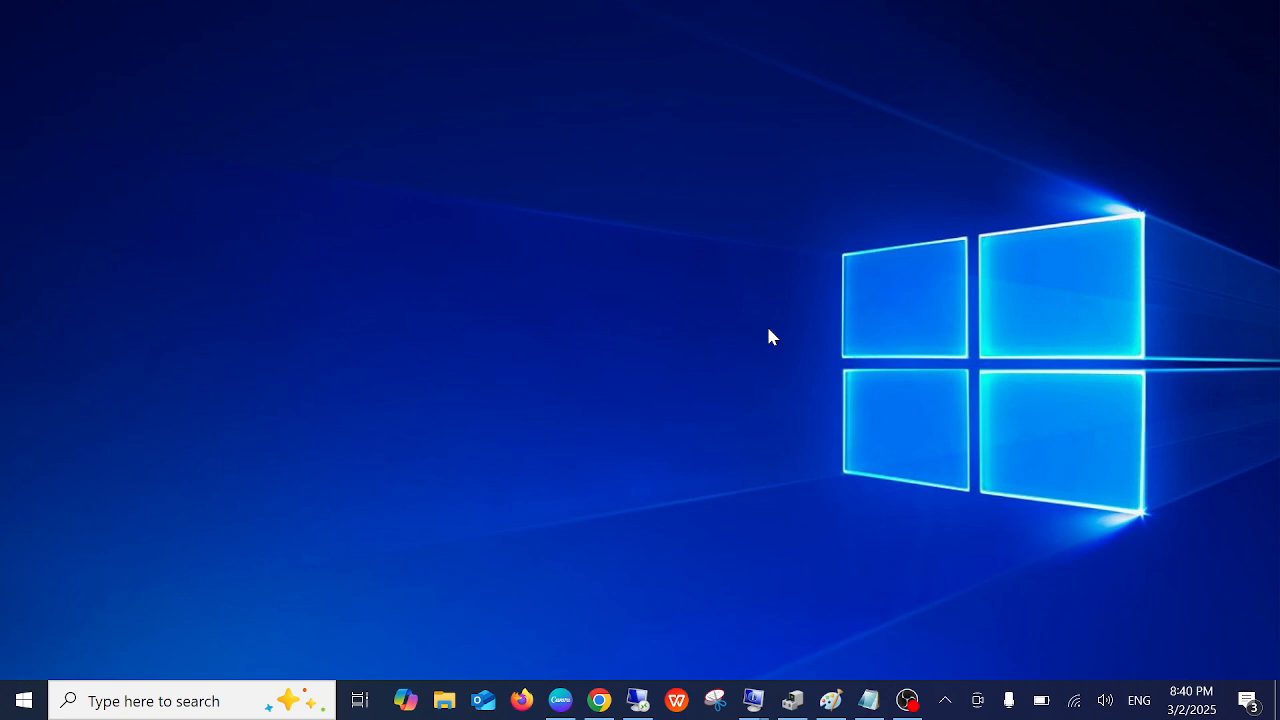